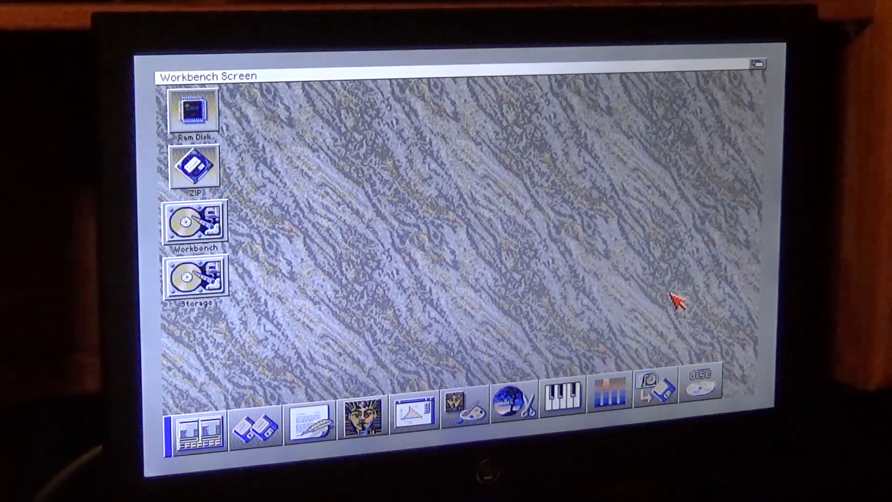
mouse_move(654, 322)
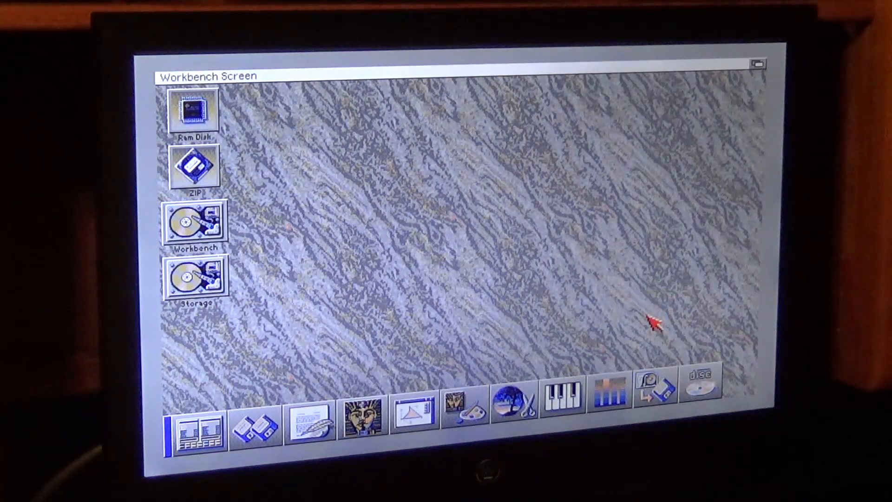
mouse_move(657, 395)
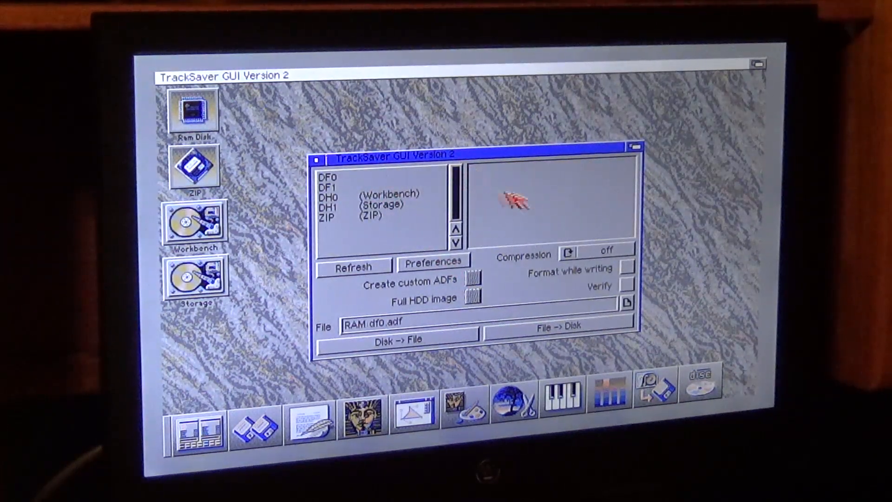
mouse_move(575, 206)
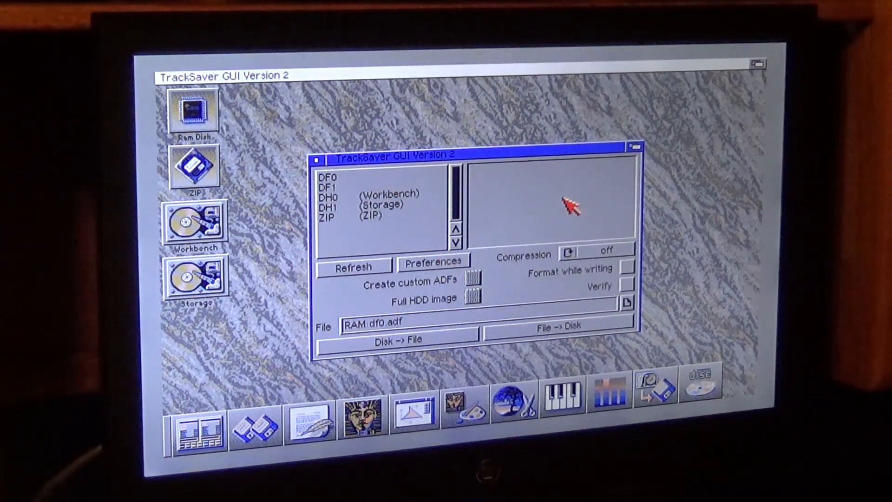
mouse_move(574, 201)
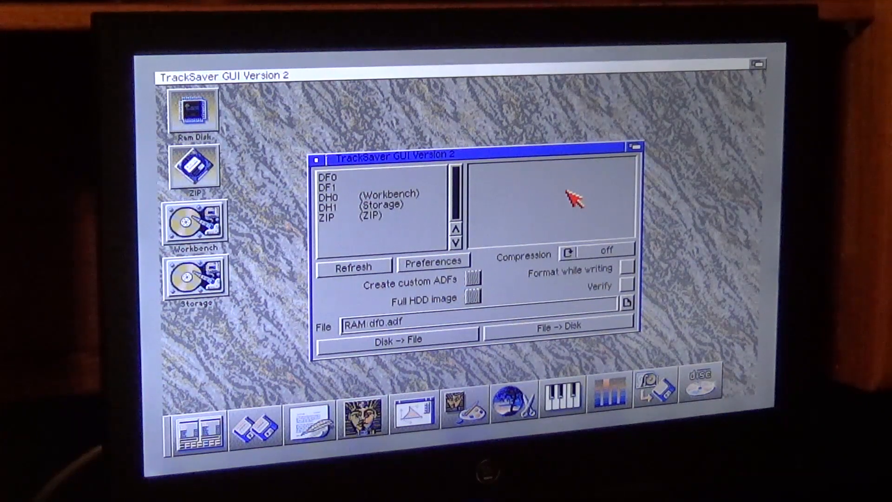